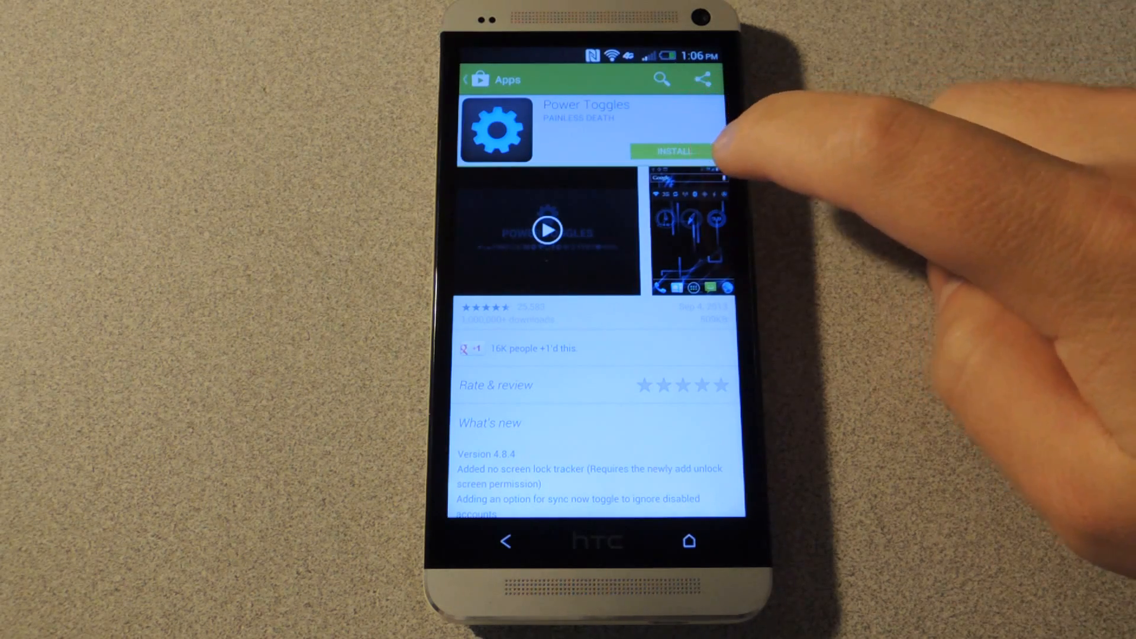
Install Power Toggles from its Play Store page and accept the requested permissions.
left_click(674, 151)
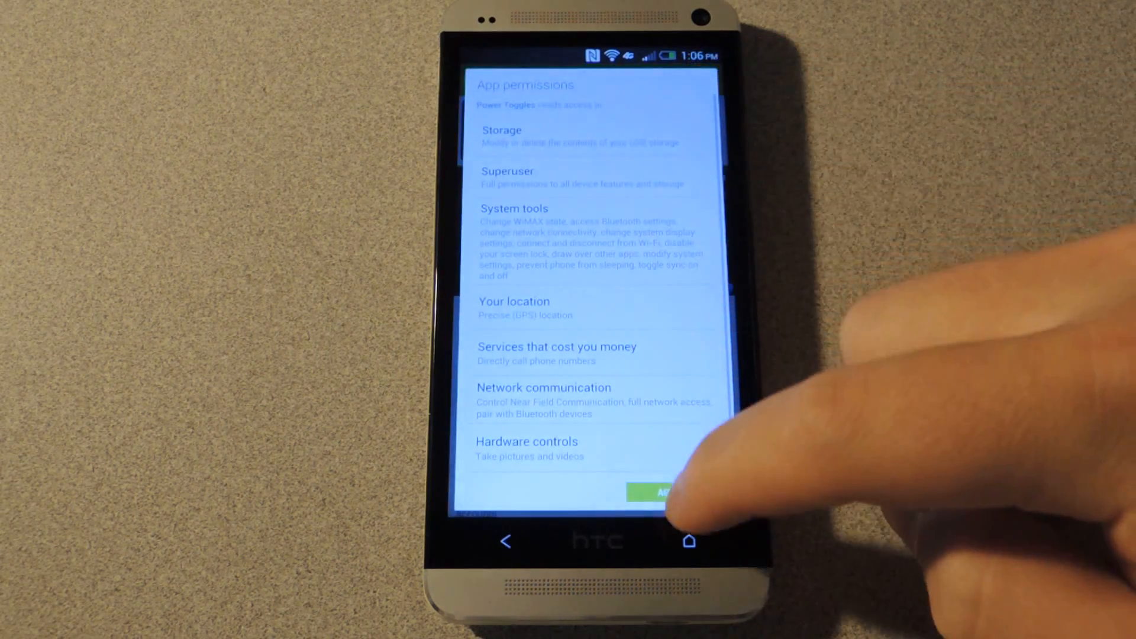
left_click(655, 493)
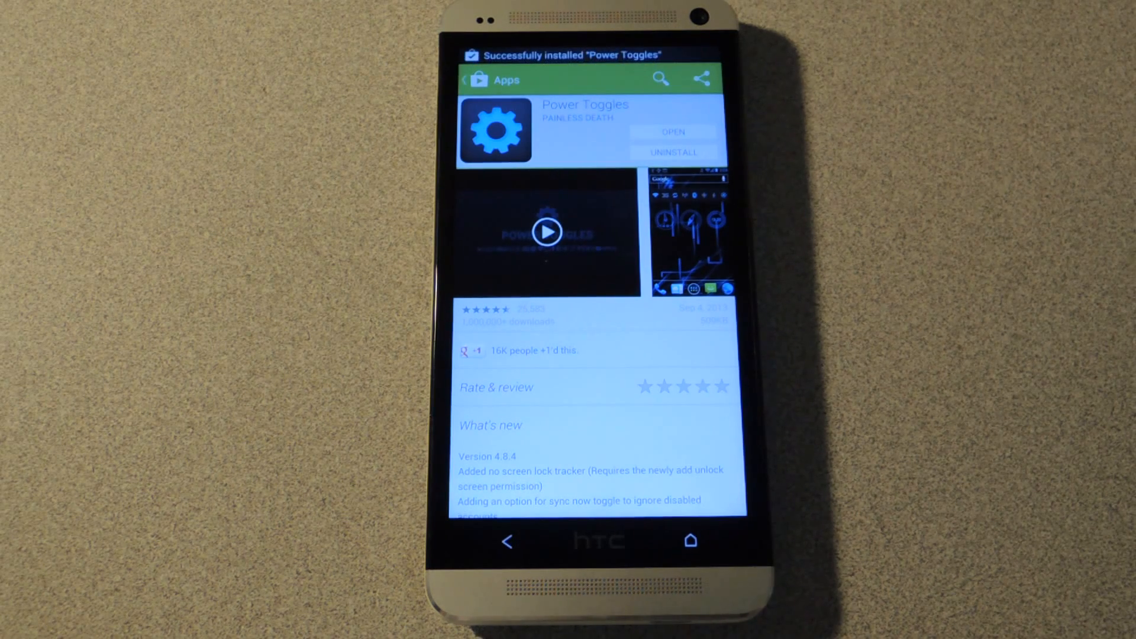
Launch Power Toggles, turn the Notification Widget ON, and go to its Icon setting.
left_click(672, 131)
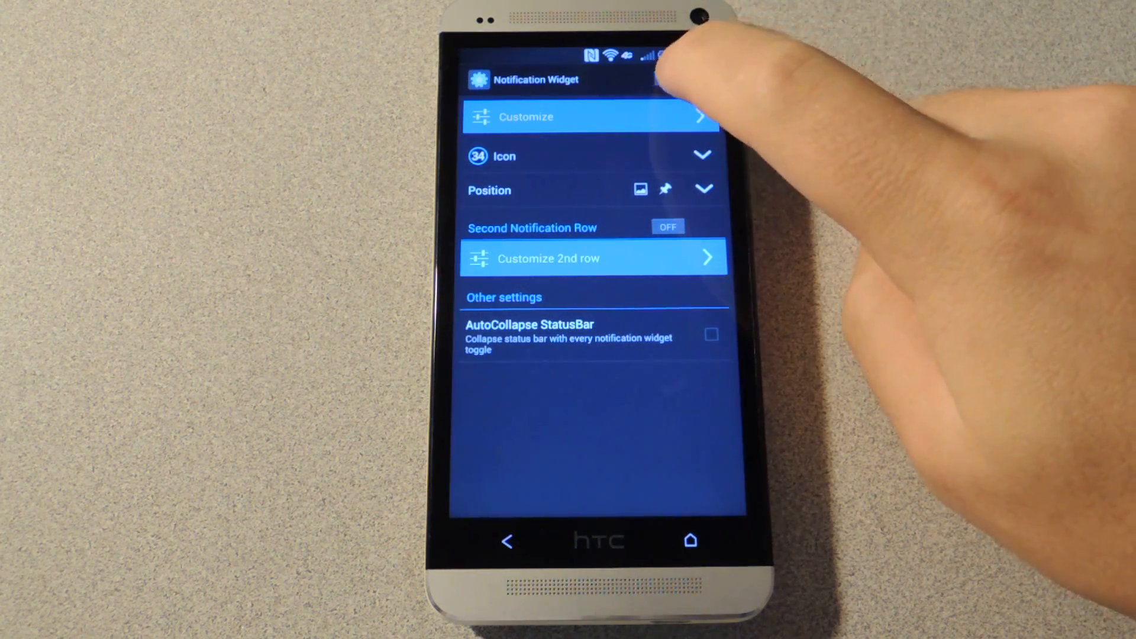
left_click(677, 79)
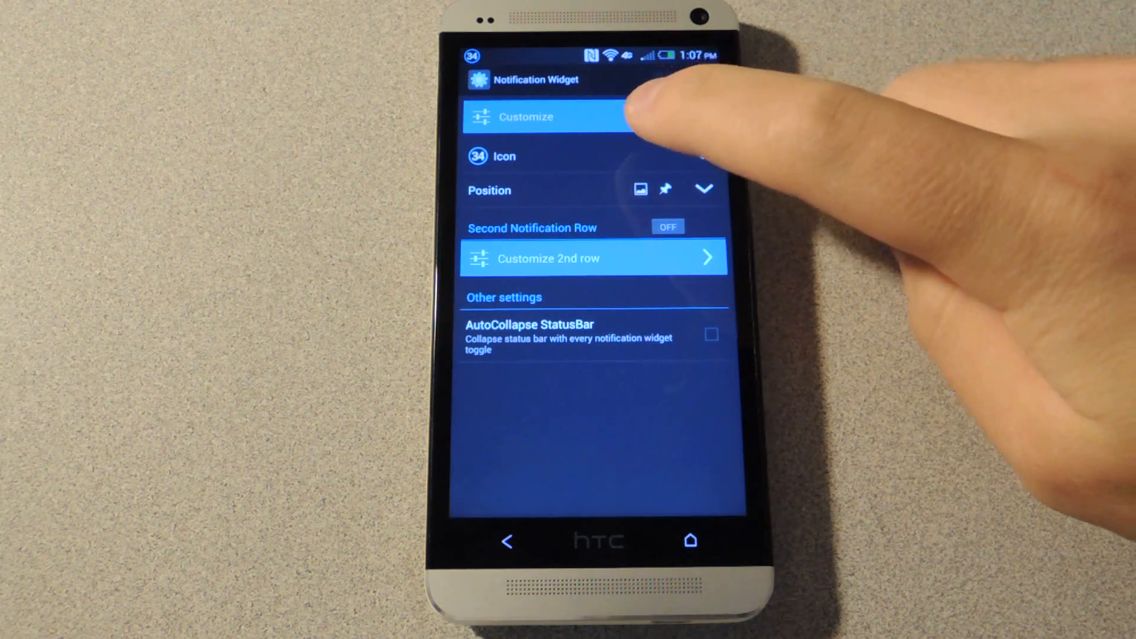
left_click(525, 117)
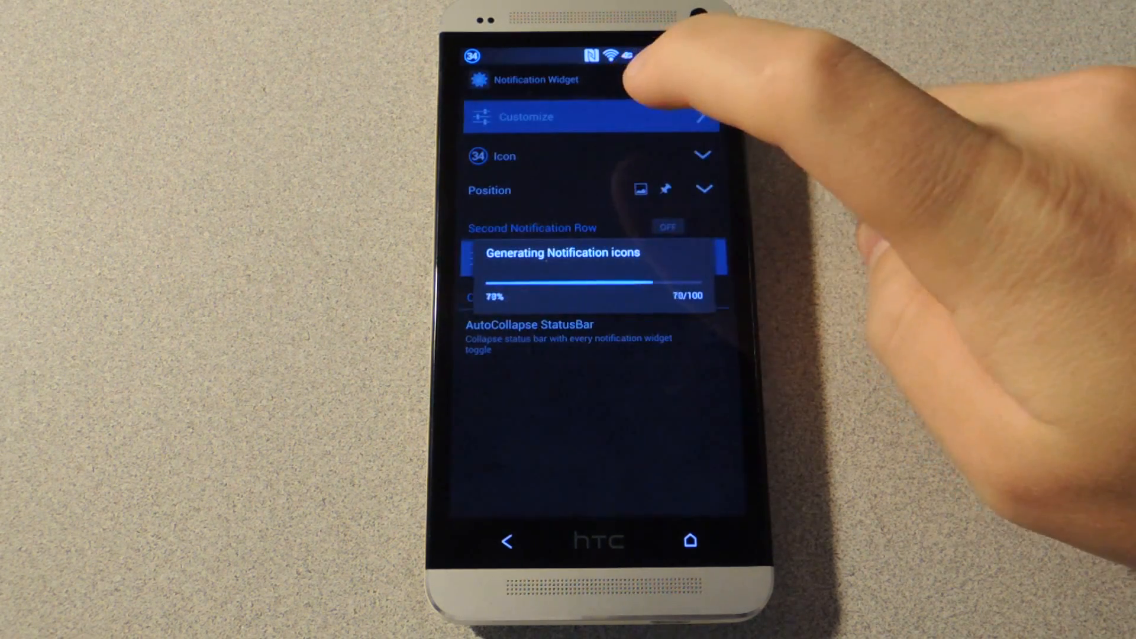
Choose the transparent icon for the notification widget, then move on to its Position setting.
left_click(587, 156)
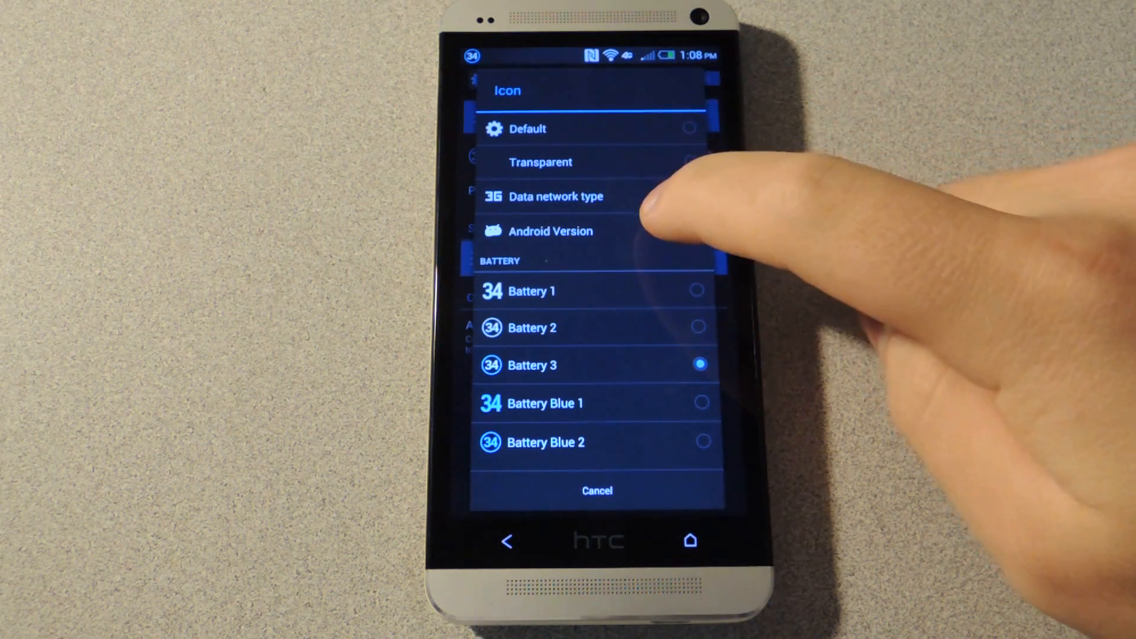
scroll("down", 3)
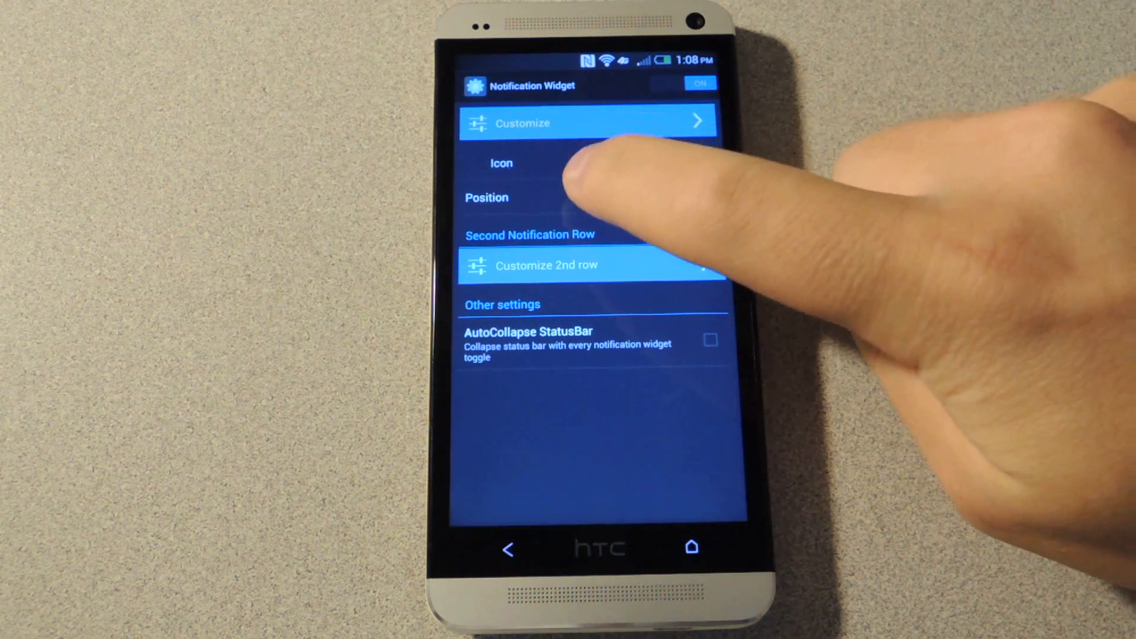
left_click(486, 197)
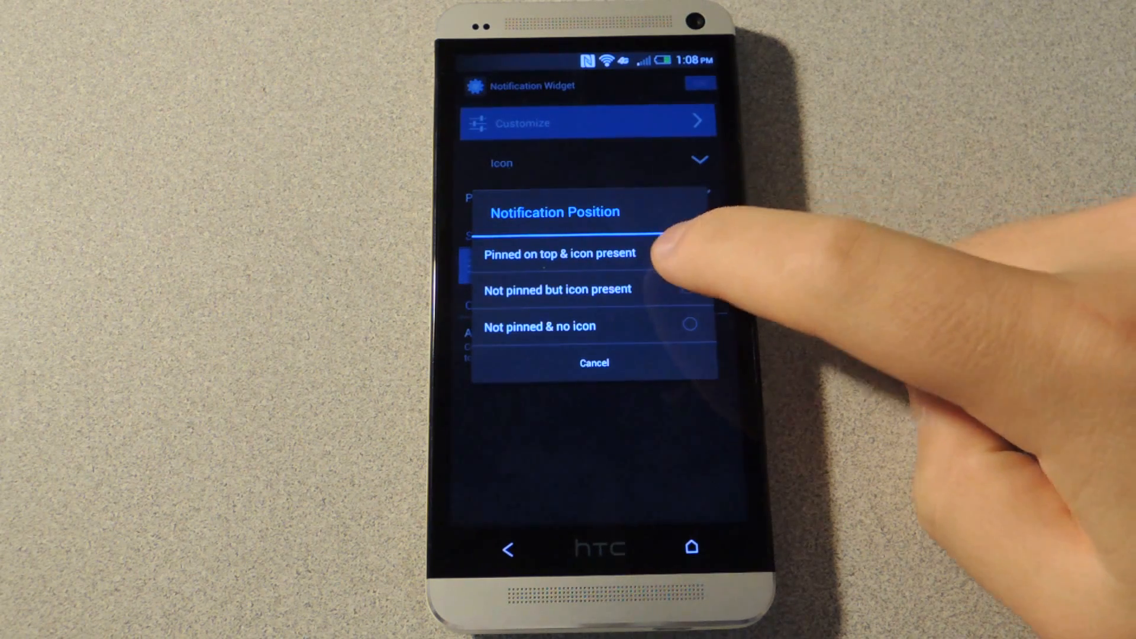
Set the widget position to 'Pinned on top & icon present' and start customizing its toggles.
left_click(557, 254)
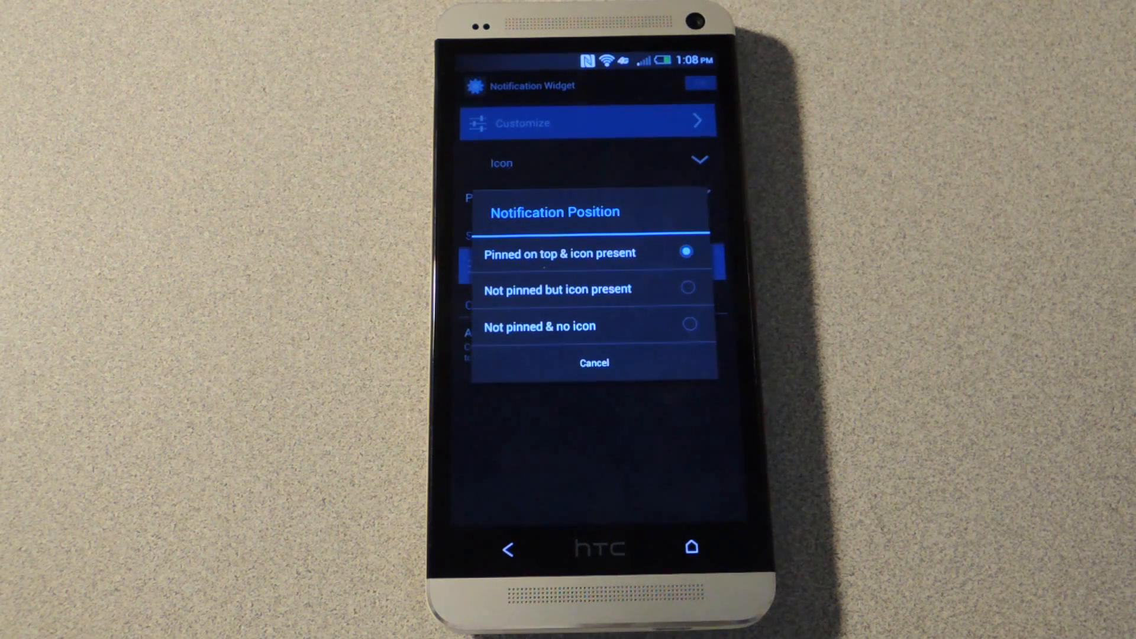
left_click(557, 253)
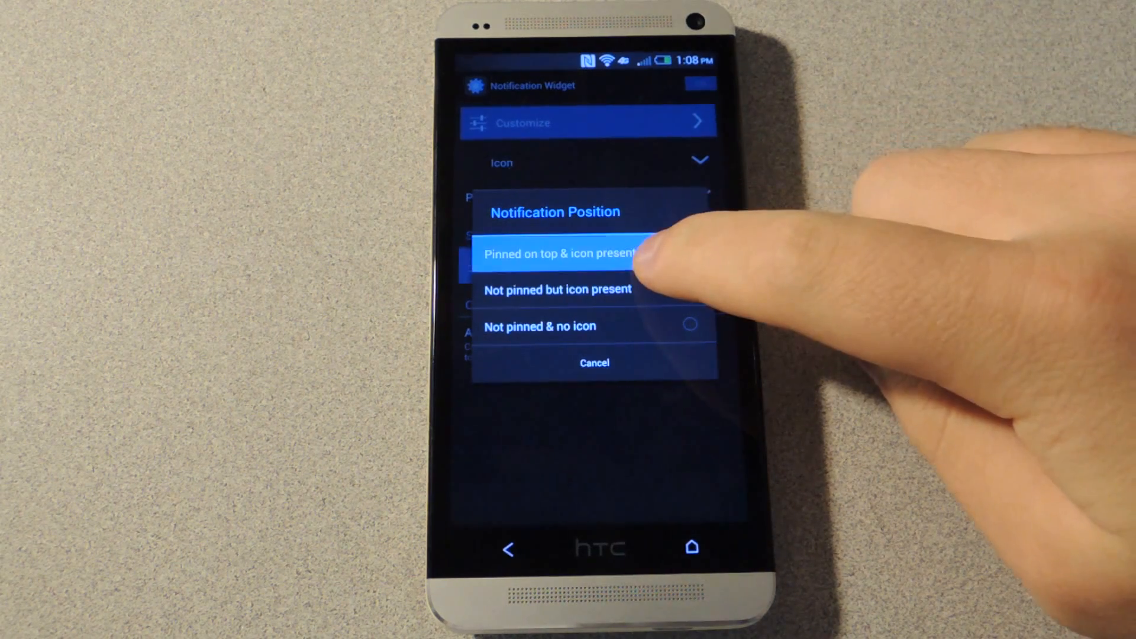
left_click(557, 253)
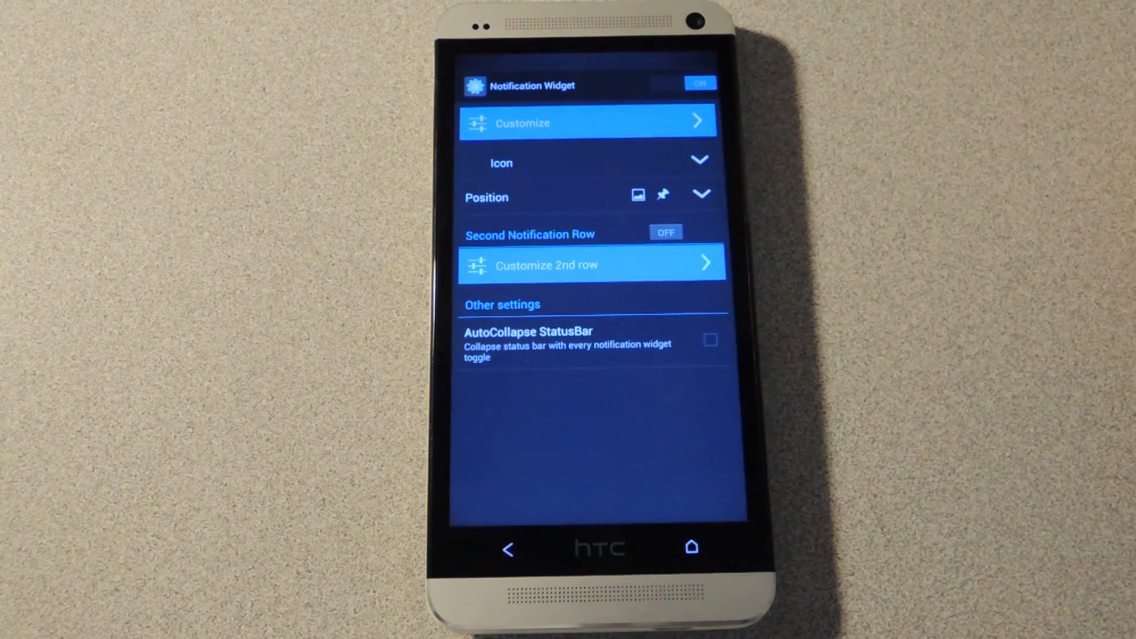
left_click(698, 82)
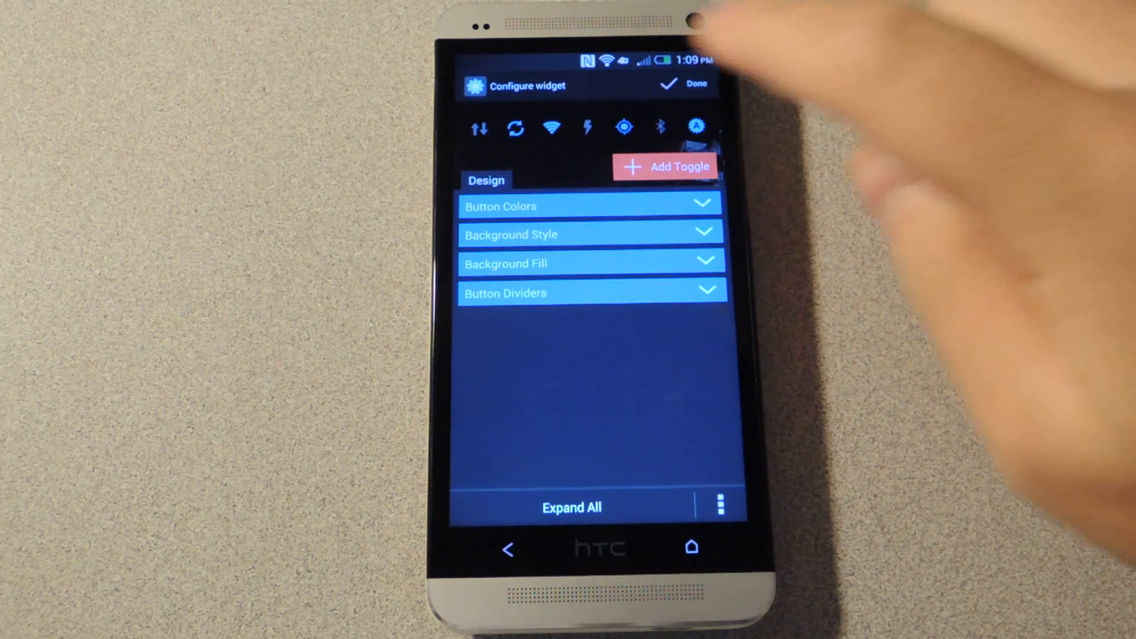
Rearrange the widget's toggle icons in the preview and bring up the Add Toggle list.
left_click(553, 127)
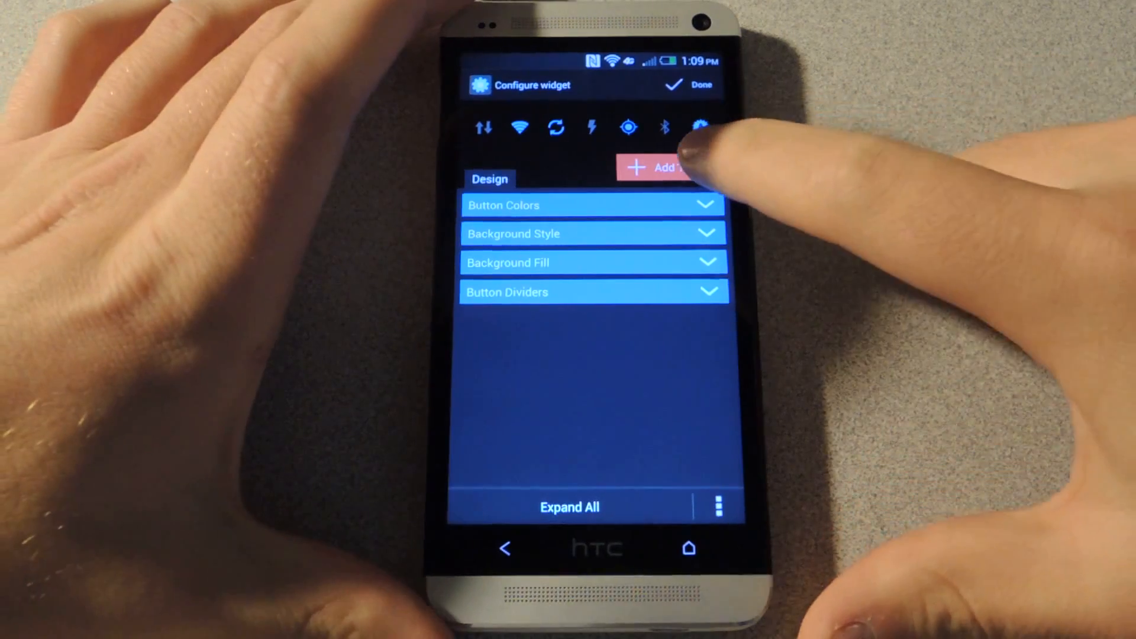
left_click(655, 167)
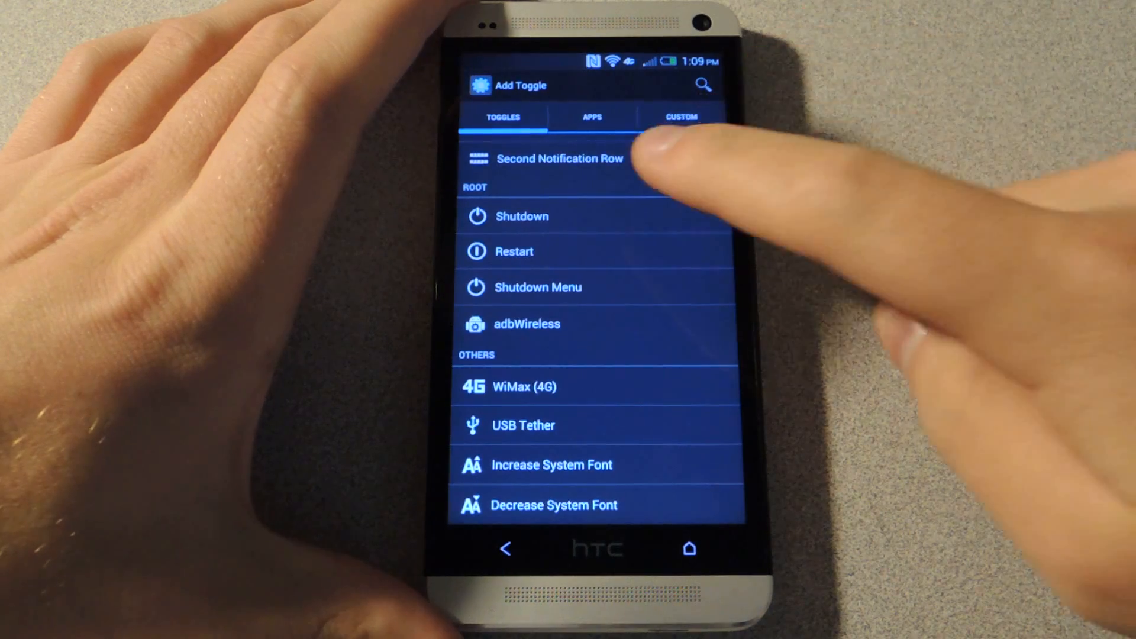
Browse the APPS and CUSTOM shortcut toggle tabs, then return to the Notification Widget settings.
left_click(592, 117)
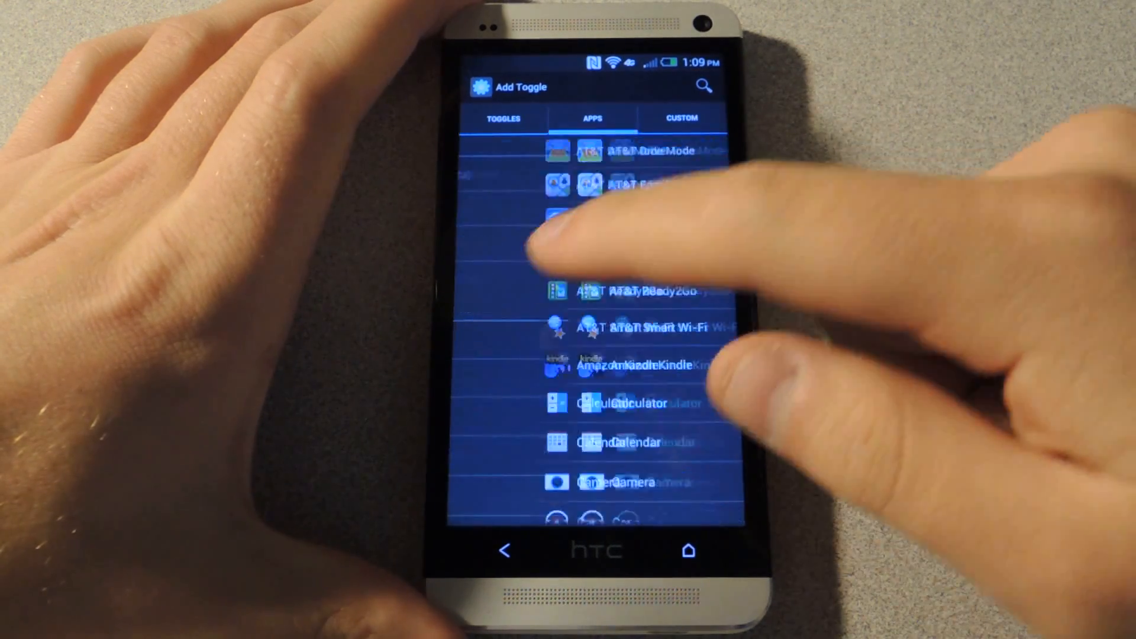
left_click(679, 117)
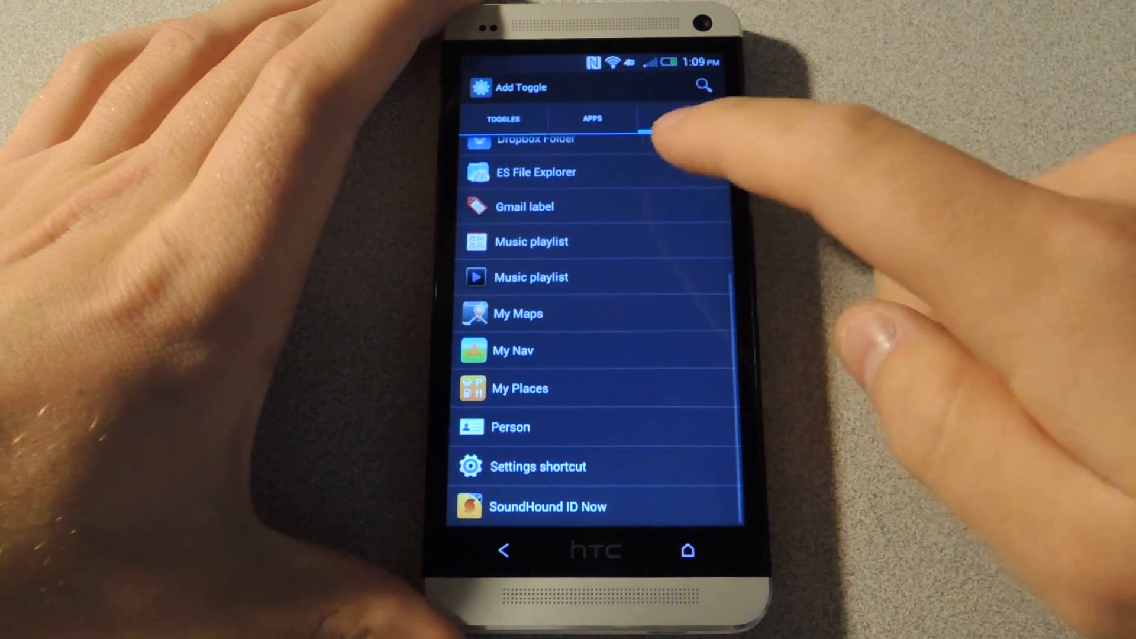
left_click(503, 117)
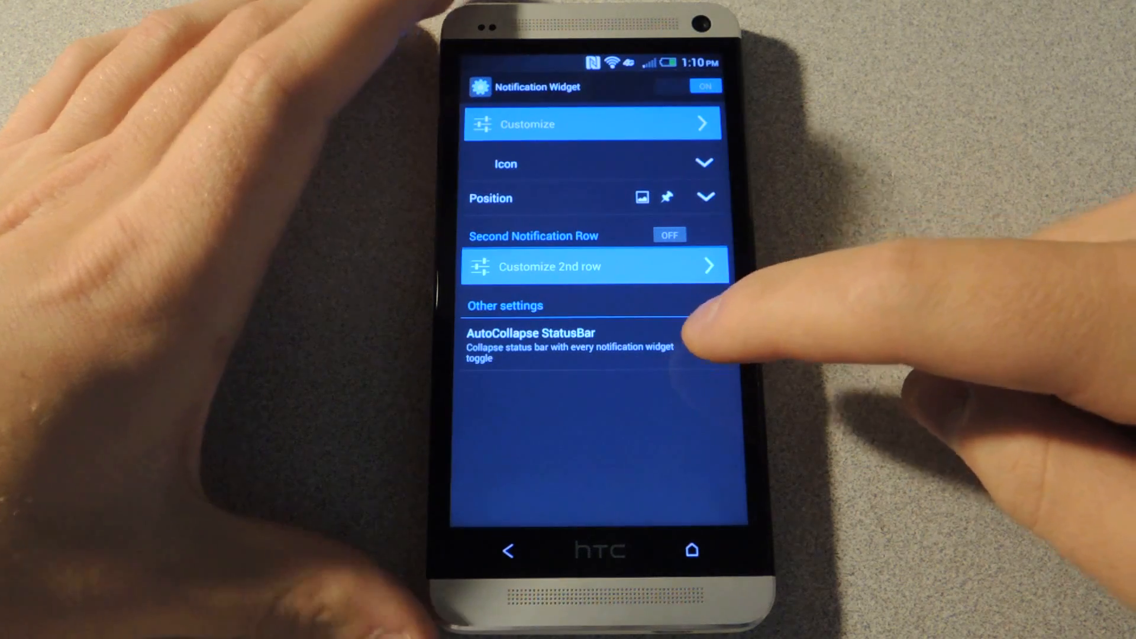
Enable AutoCollapse StatusBar and go back to the Power Toggles main menu.
left_click(713, 344)
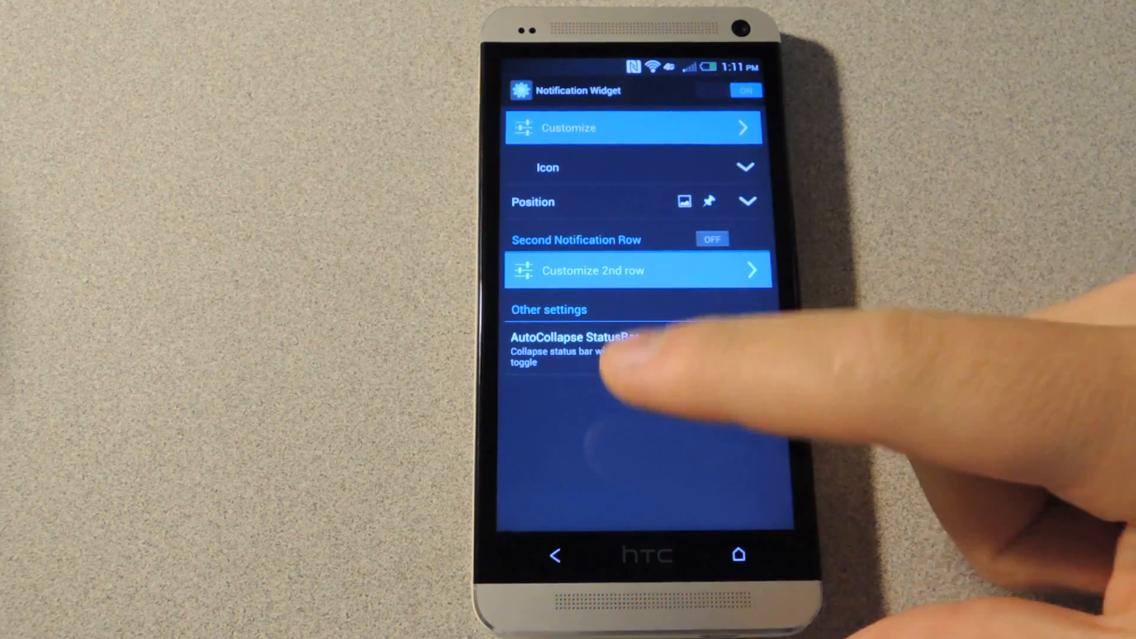
left_click(758, 347)
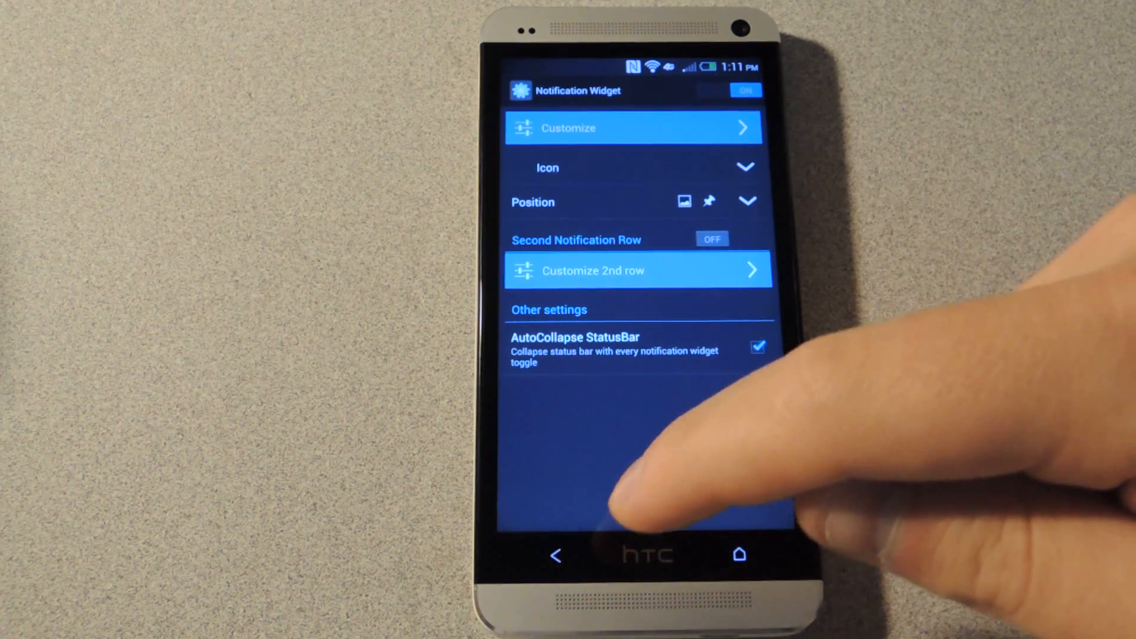
left_click(555, 555)
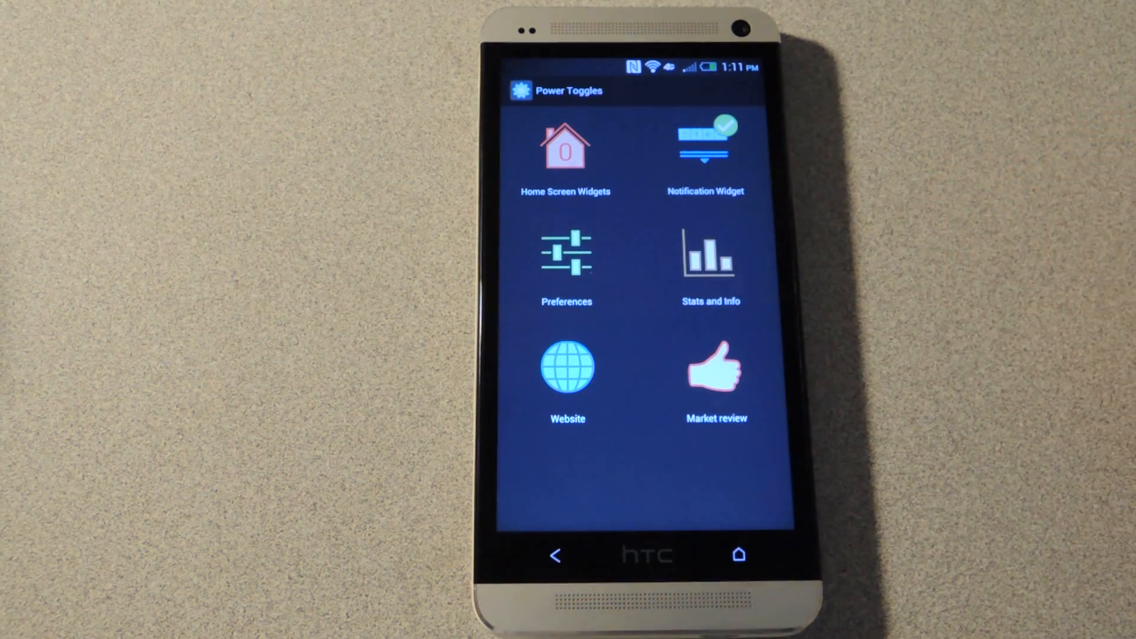
Browse Preferences, expand and collapse the Double tap options, then enter Toggle settings.
left_click(567, 261)
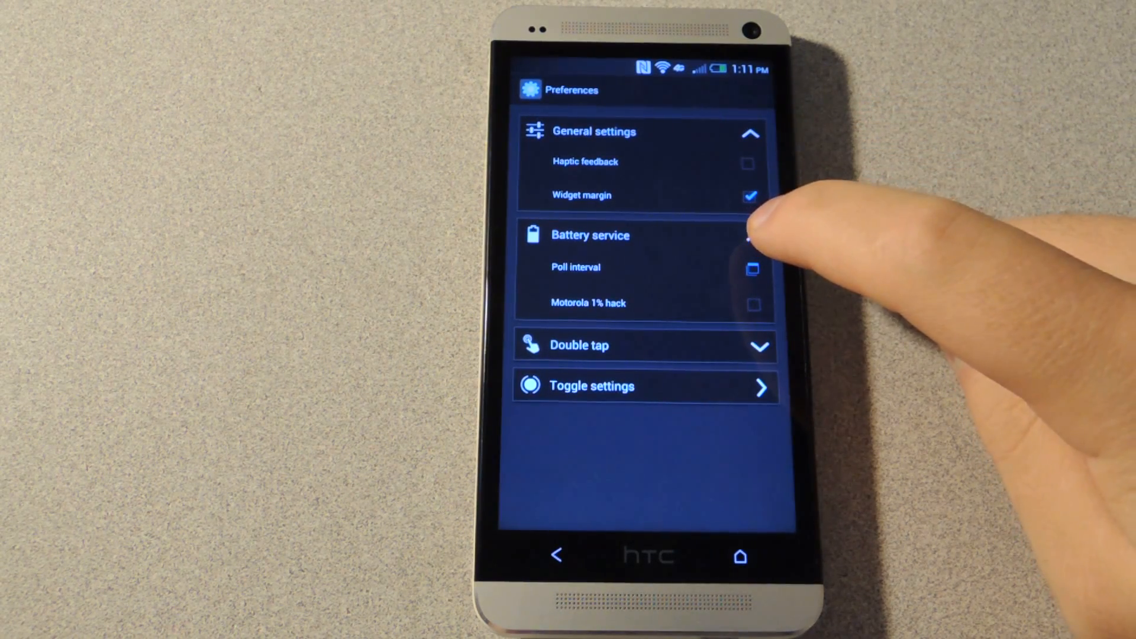
left_click(754, 235)
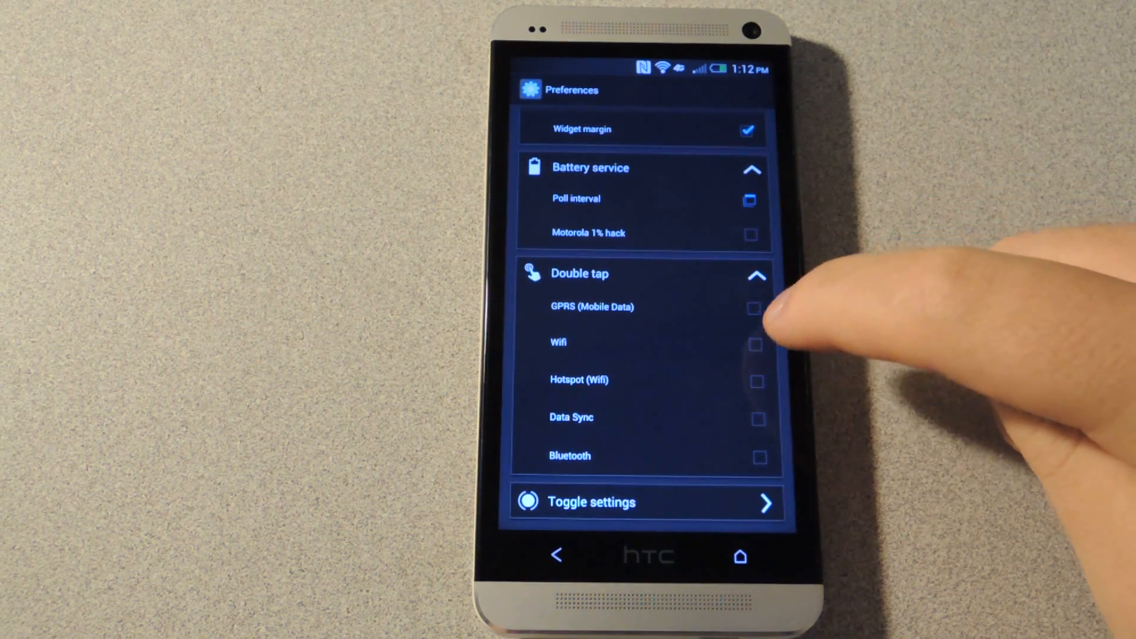
left_click(756, 343)
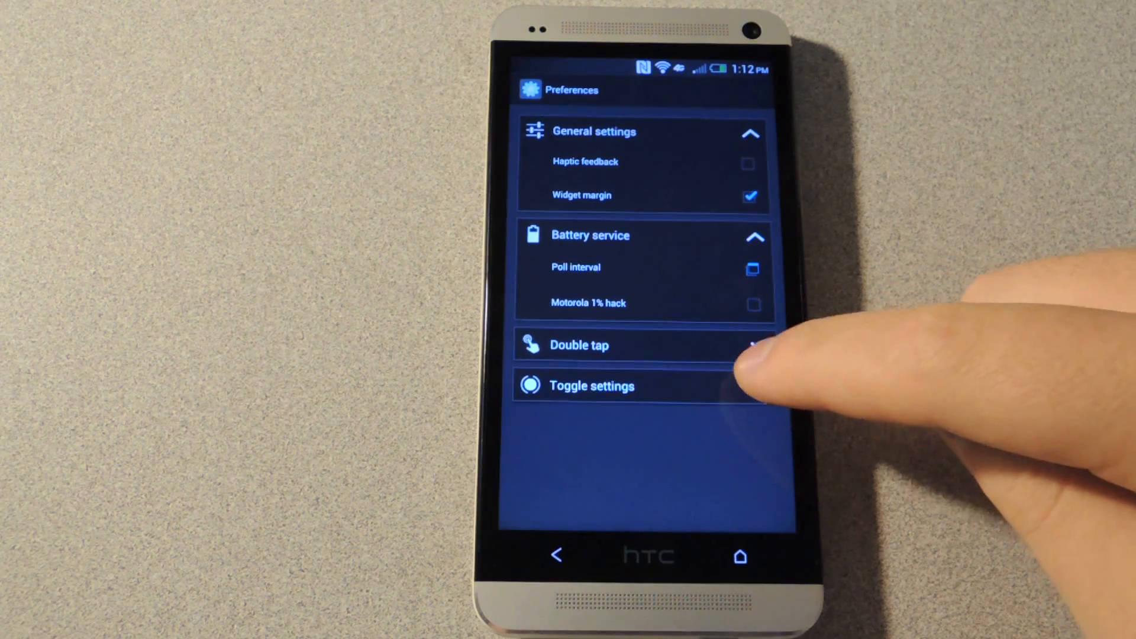
left_click(591, 386)
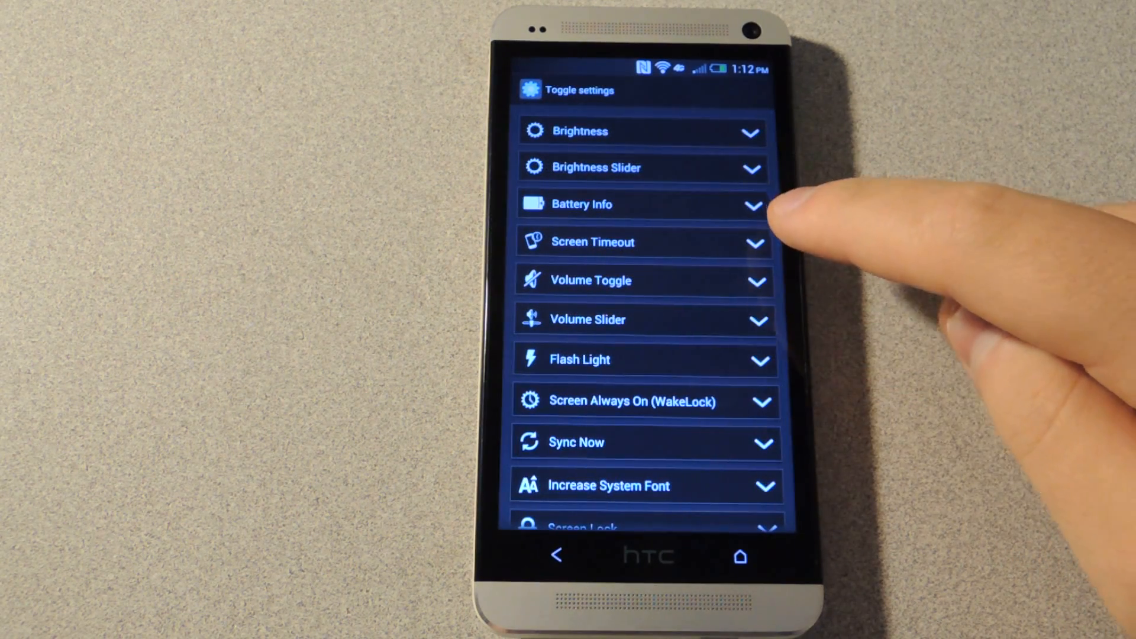